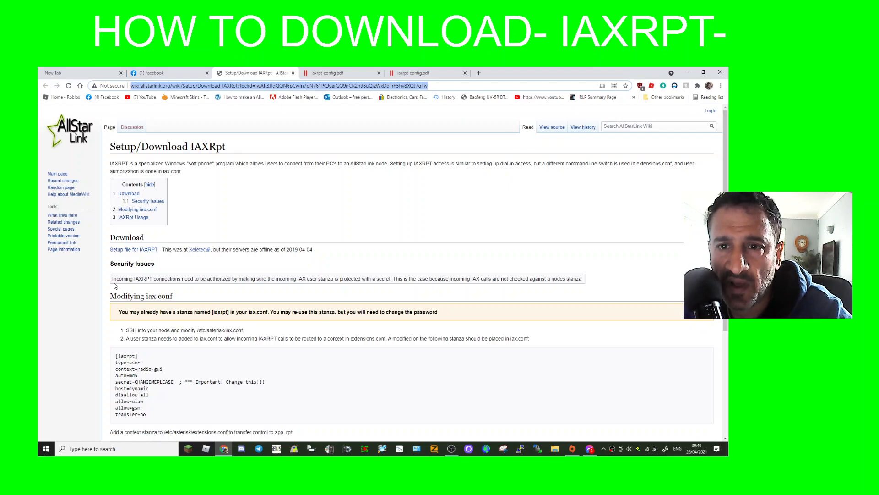
mouse_move(309, 227)
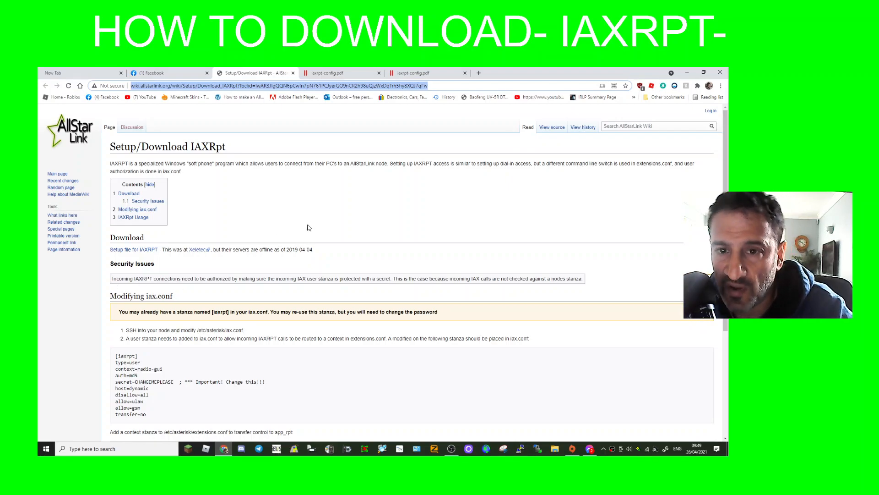
mouse_move(413, 209)
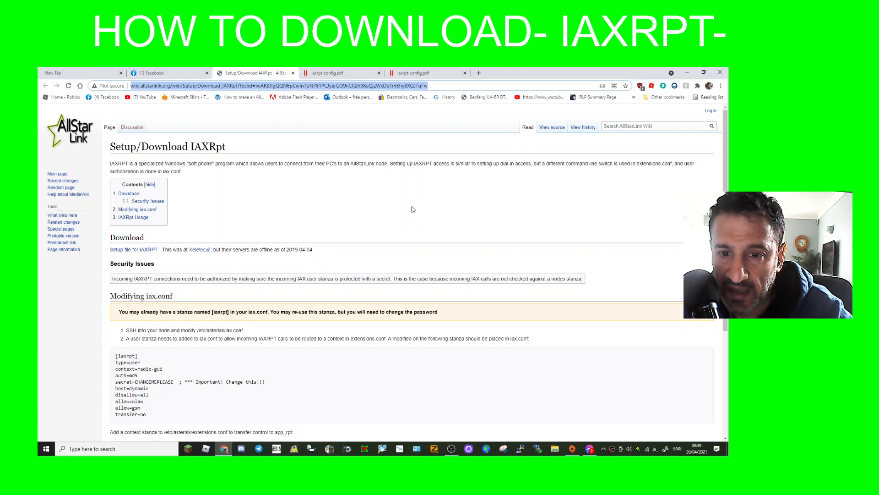
mouse_move(174, 215)
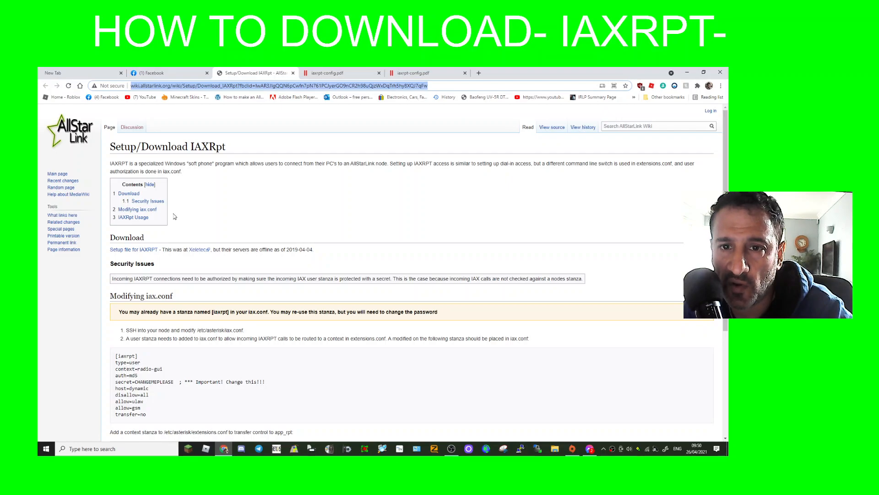
mouse_move(275, 218)
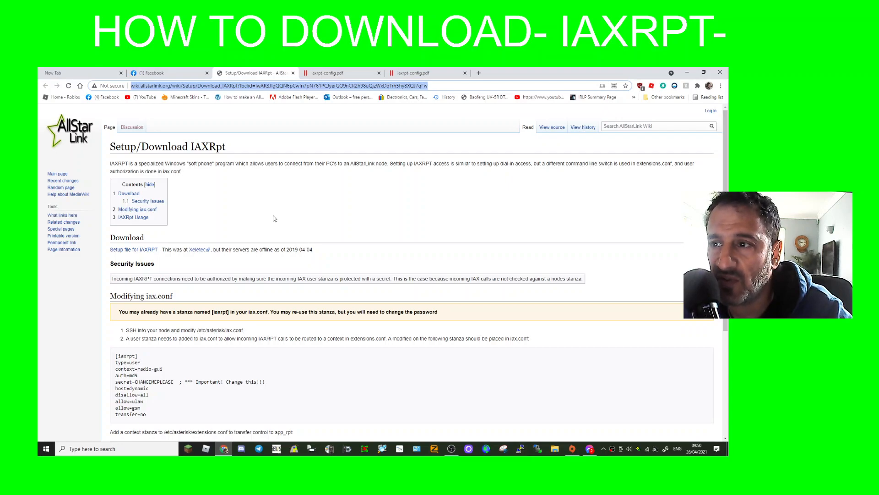
mouse_move(590, 198)
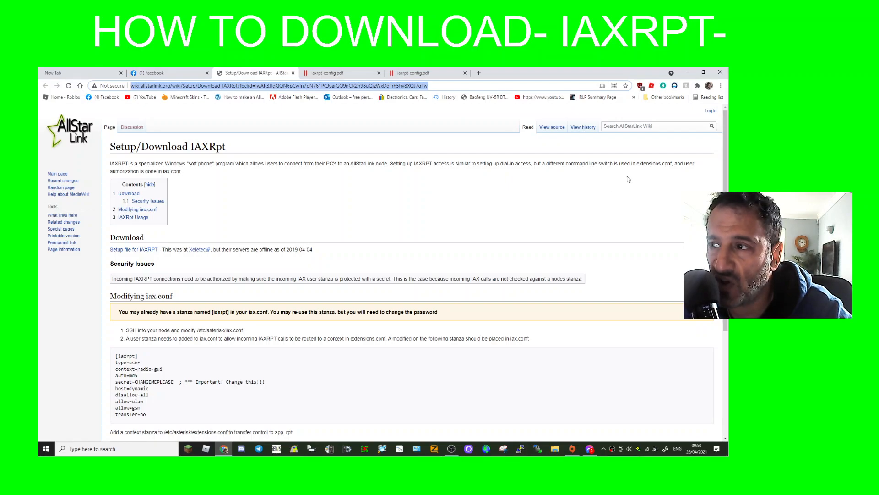
mouse_move(388, 200)
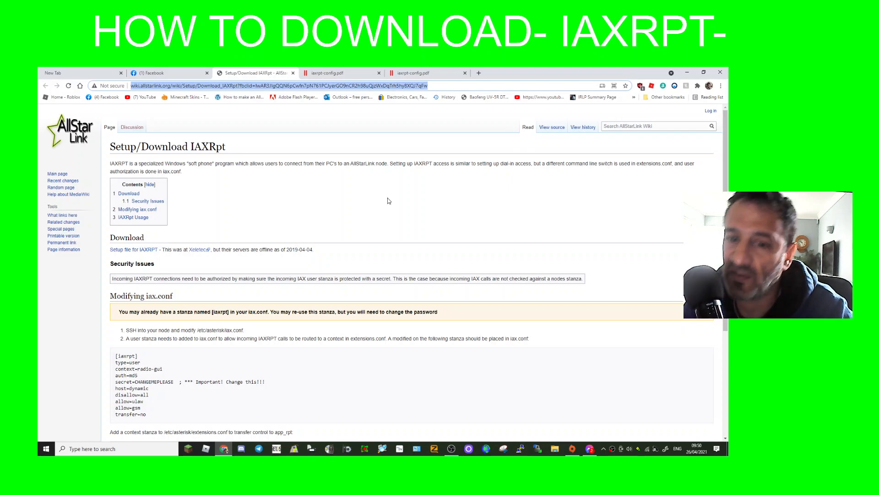
mouse_move(548, 207)
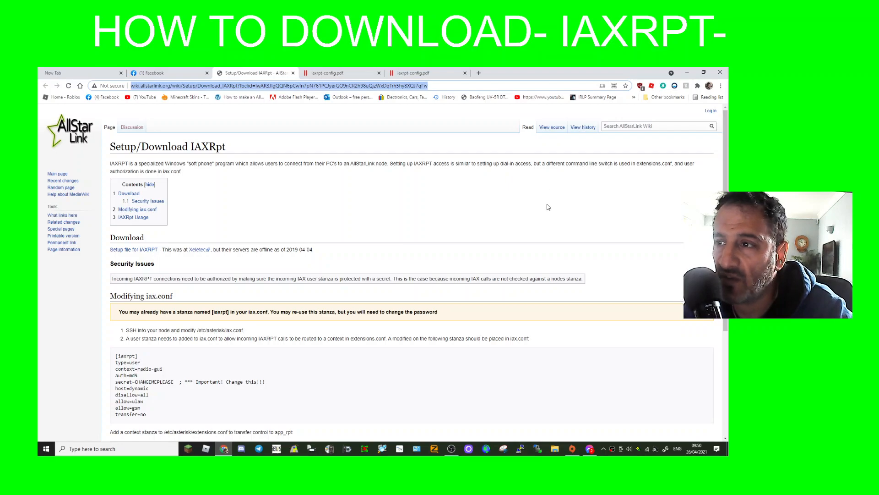
mouse_move(535, 198)
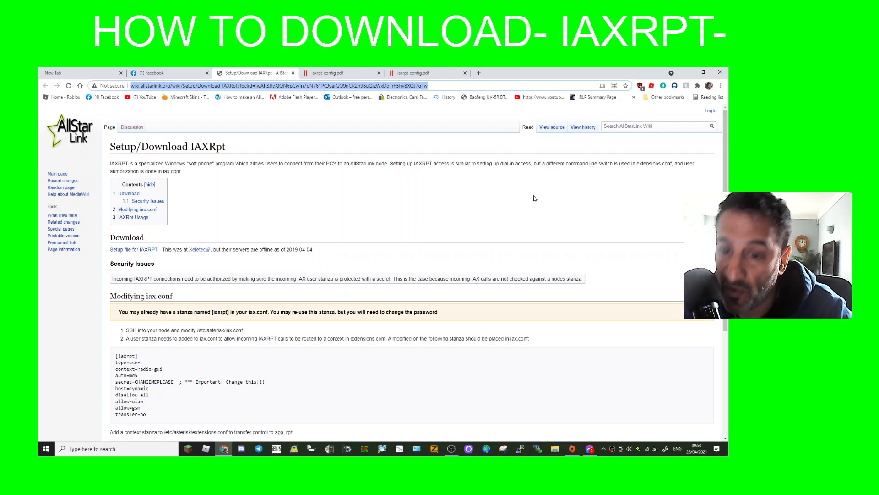
mouse_move(512, 224)
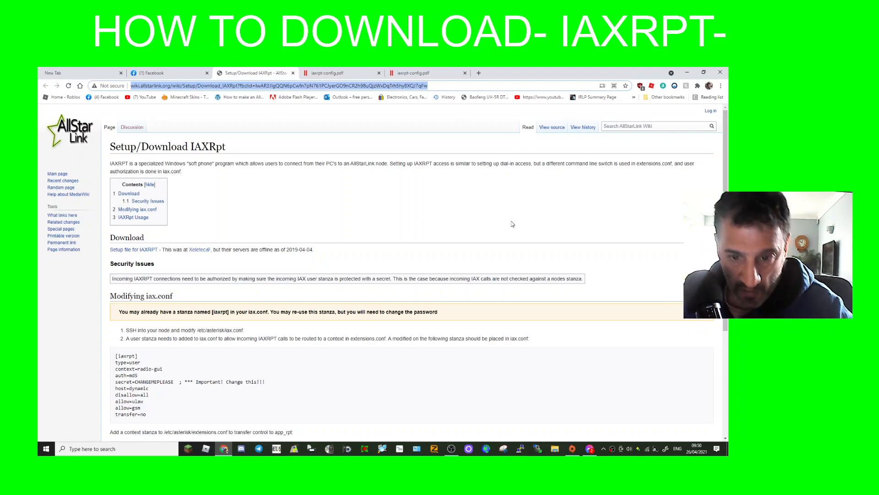
- Read through the iaxrpt-config.pdf how-to guide's pages and return to page 1 with the download links
scroll("down", 3)
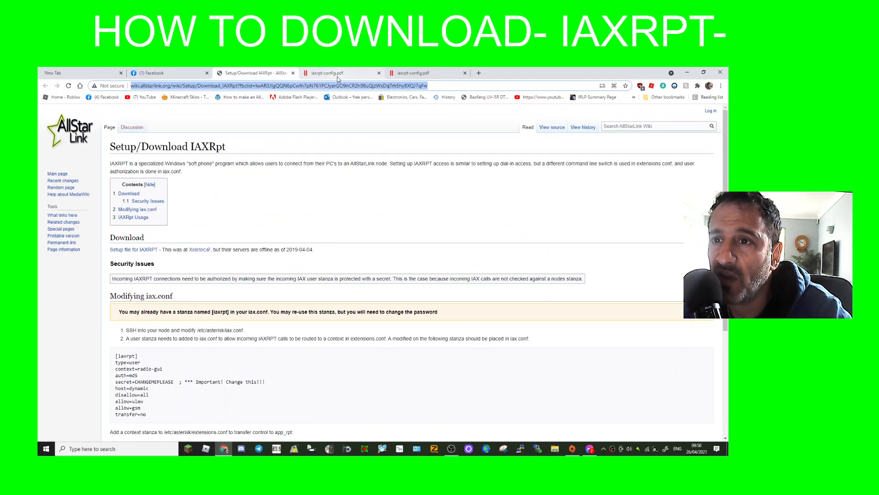
left_click(331, 73)
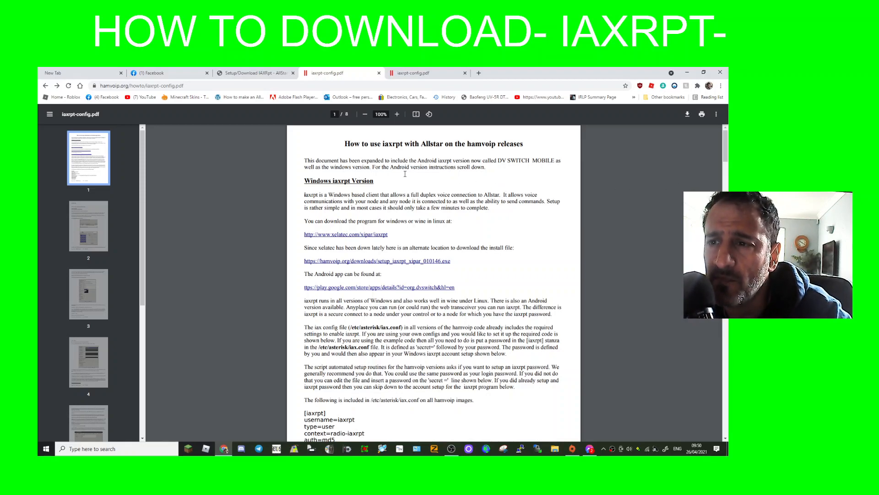
scroll("down", 3)
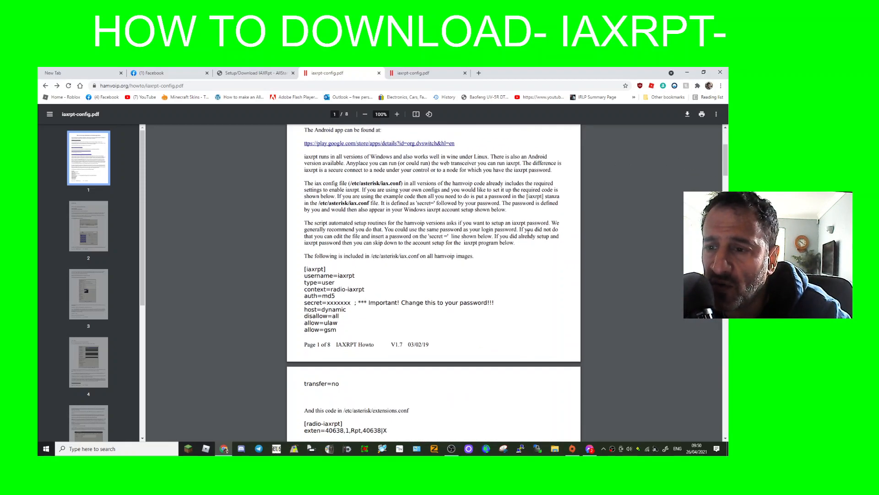
scroll("down", 3)
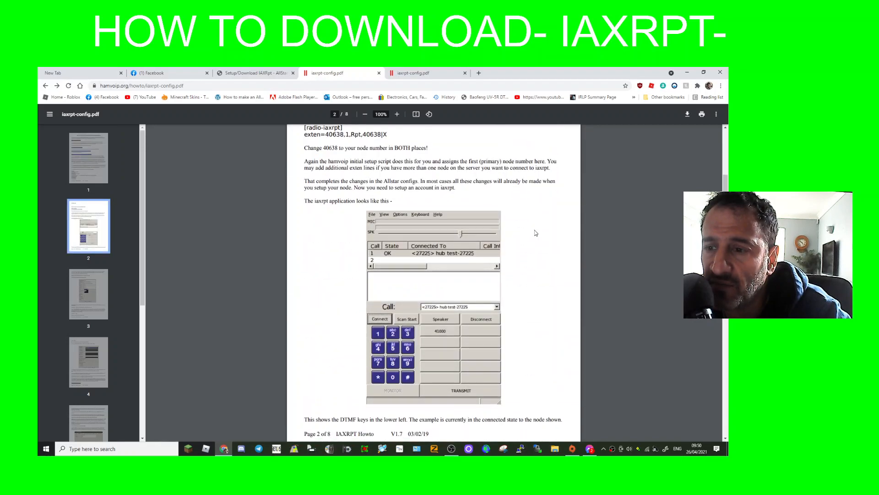
scroll("down", 3)
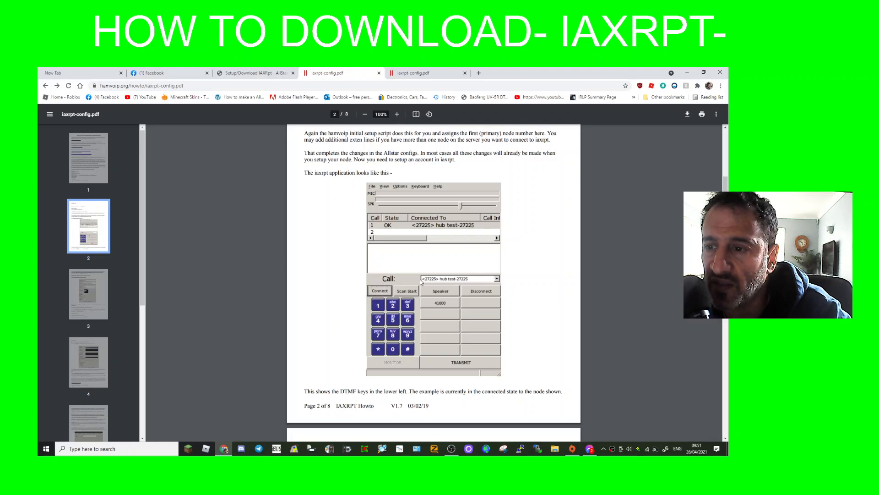
scroll("down", 3)
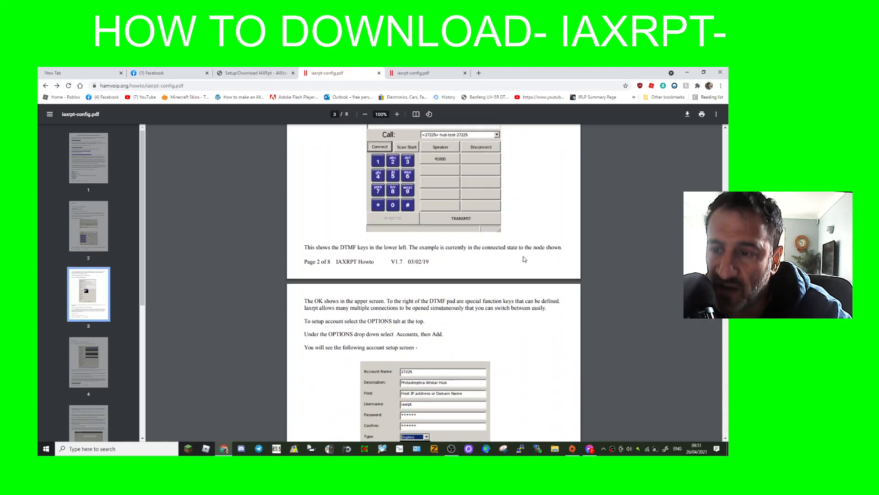
scroll("down", 3)
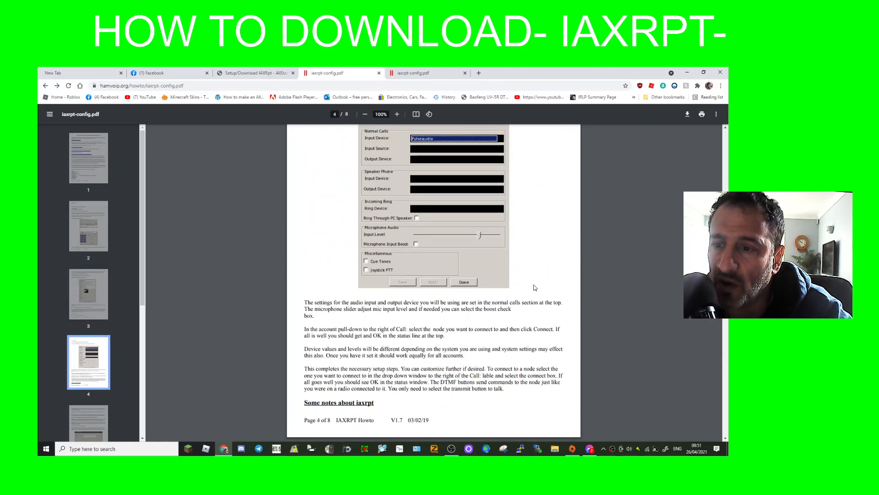
scroll("down", 3)
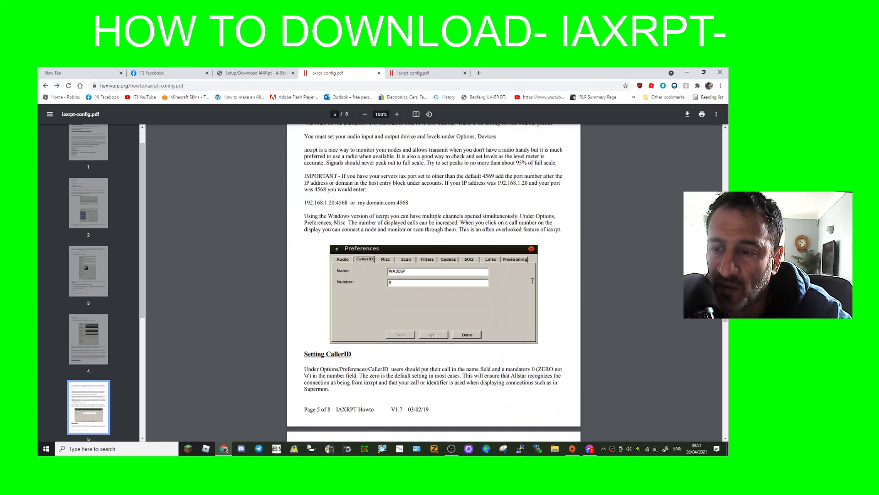
scroll("down", 3)
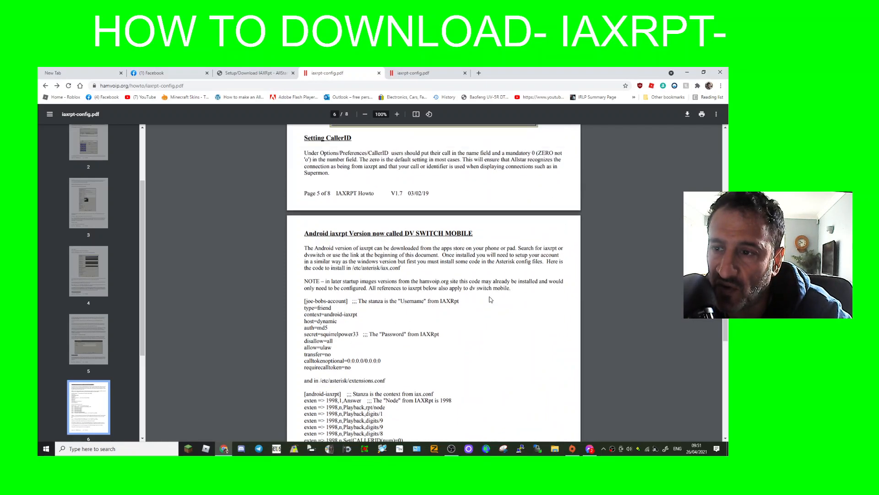
left_click(88, 203)
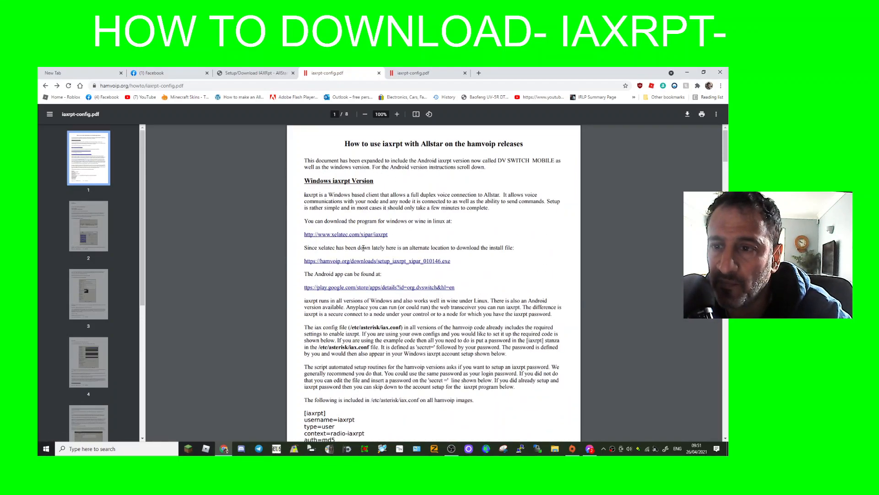
mouse_move(416, 252)
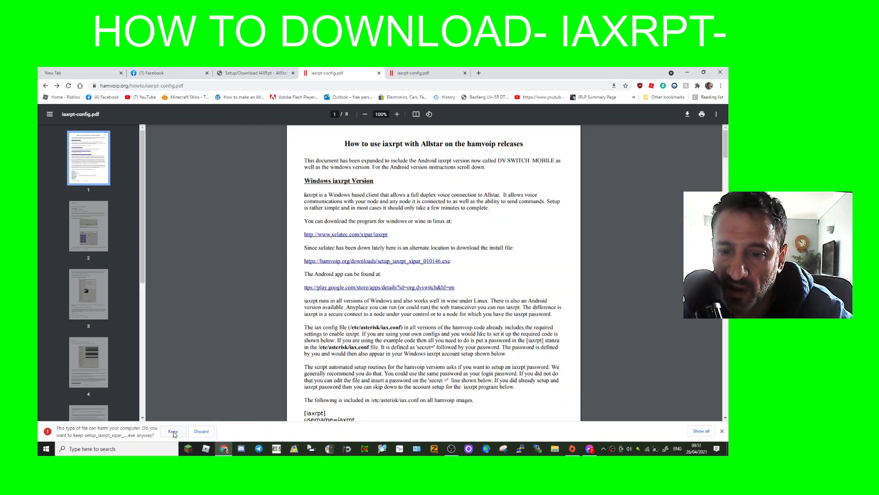
- Keep and run the downloaded installer, installing iaxrpt into the default C:\Program Files (x86)\iaxrpt folder
left_click(172, 431)
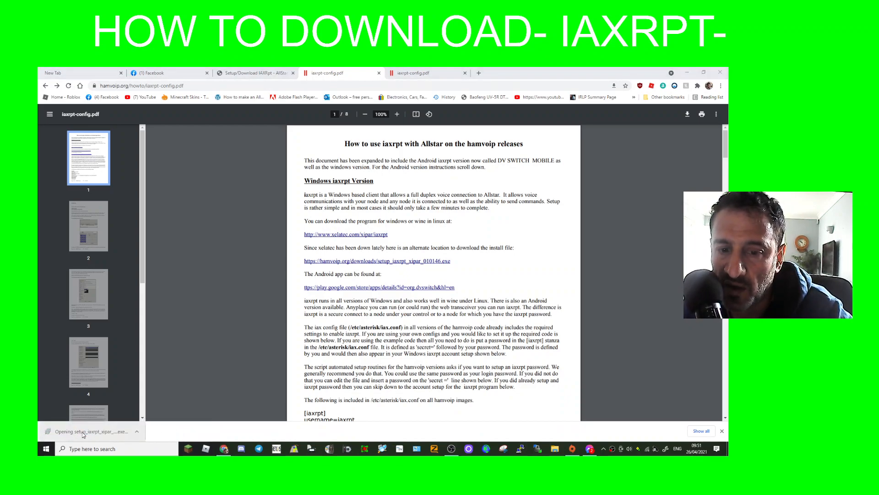
left_click(87, 431)
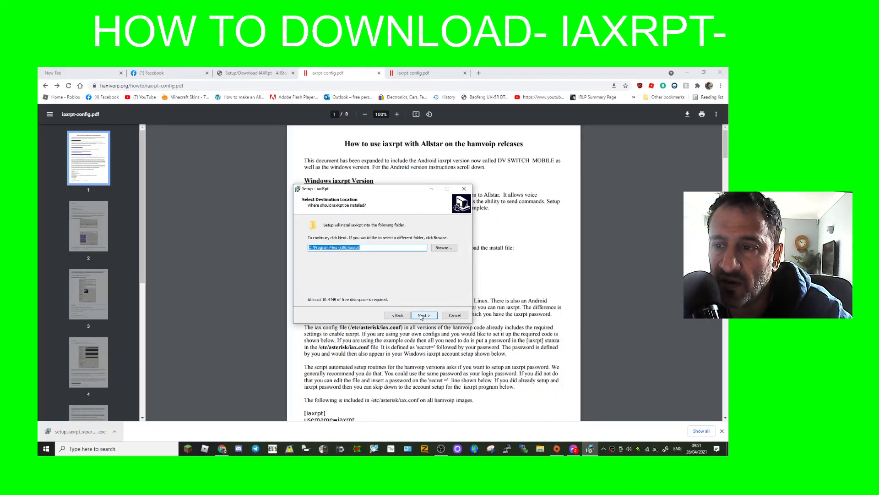
left_click(424, 315)
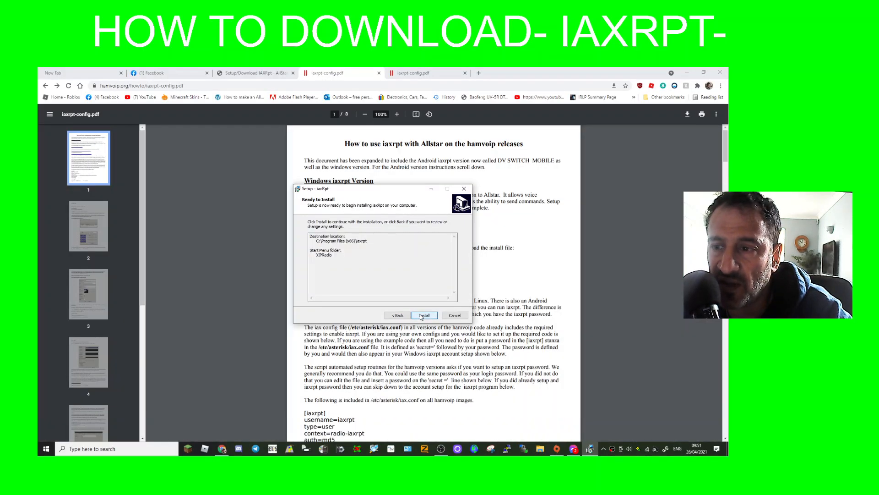
left_click(424, 315)
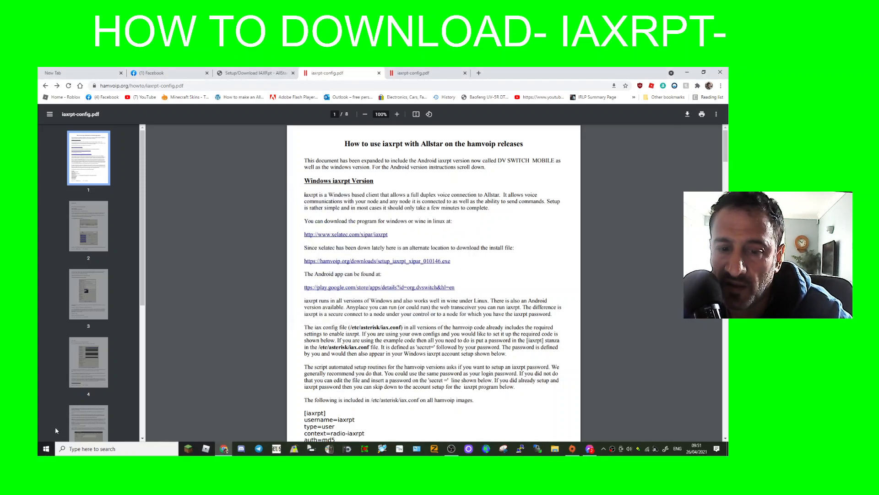
- Launch the newly installed iaxRpt from the Start menu's Recently added list
left_click(45, 448)
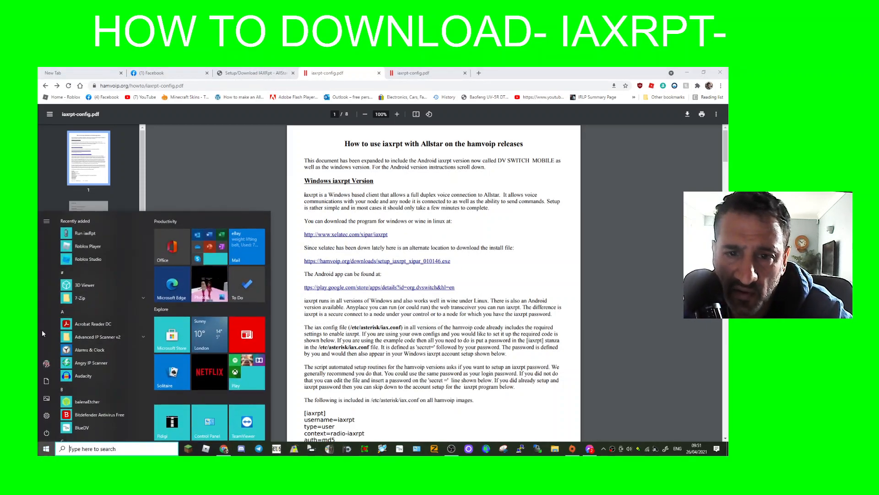
mouse_move(656, 189)
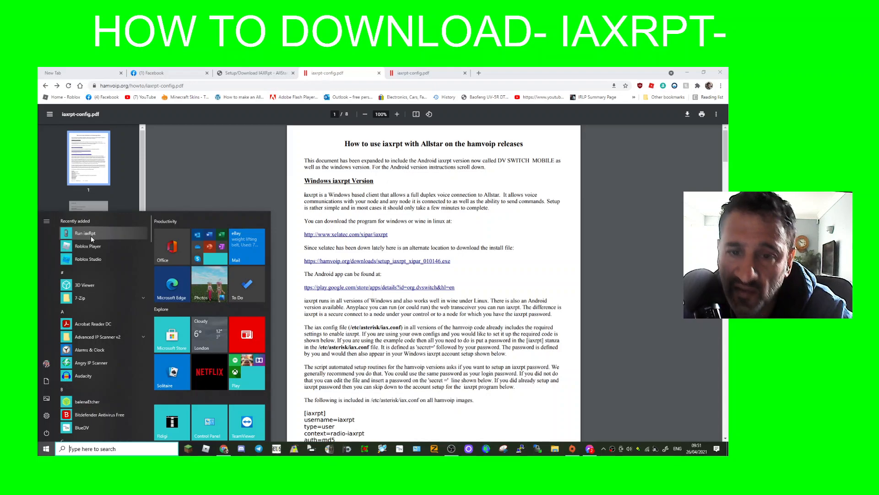
left_click(85, 232)
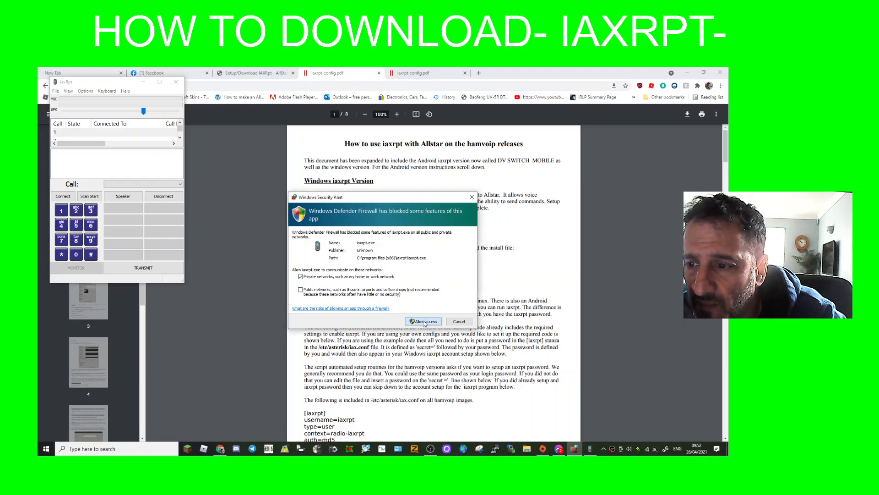
- Allow iaxrpt through the Windows firewall and dismiss the No Accounts Found notice
left_click(423, 321)
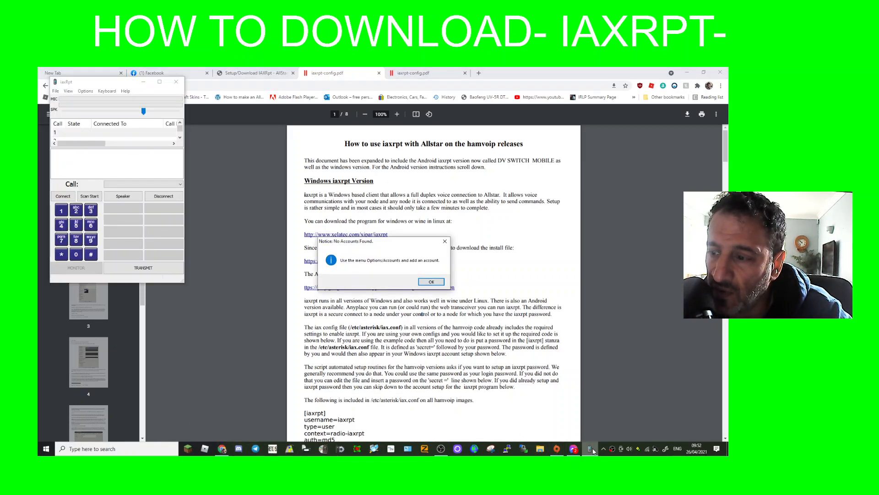
mouse_move(380, 283)
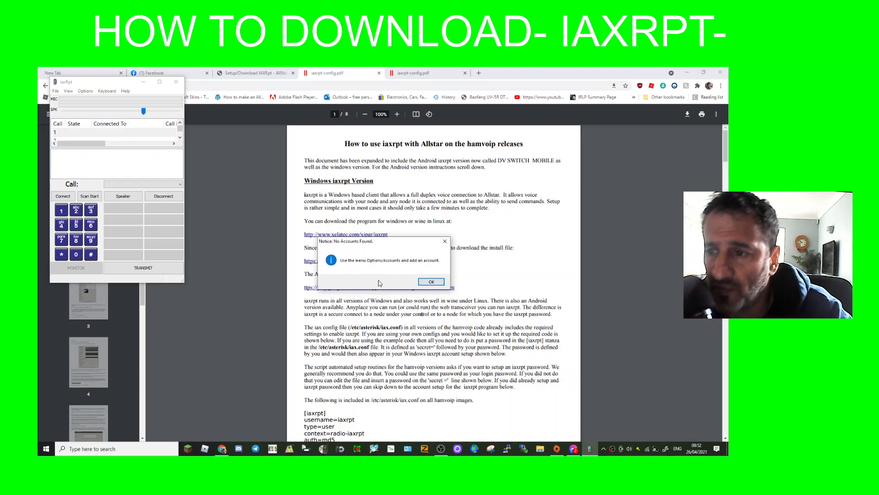
left_click(430, 282)
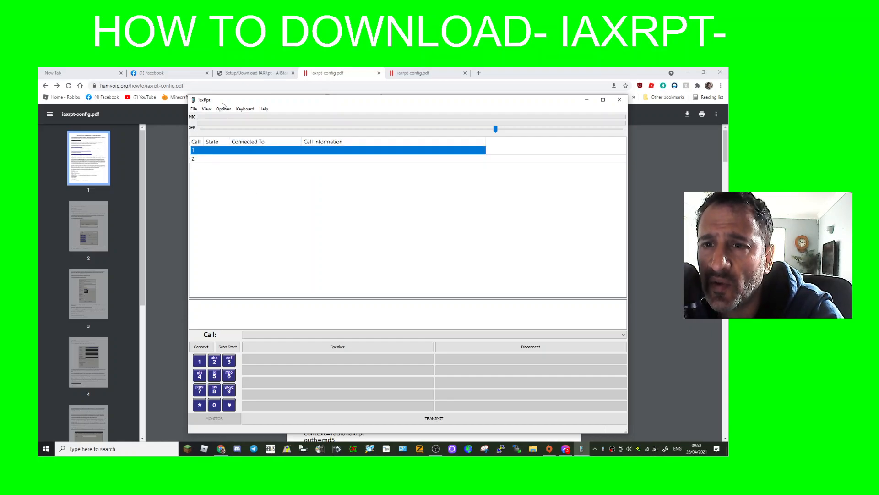
- Bring up iaxRpt's Options menu showing the Accounts entry
left_click(223, 108)
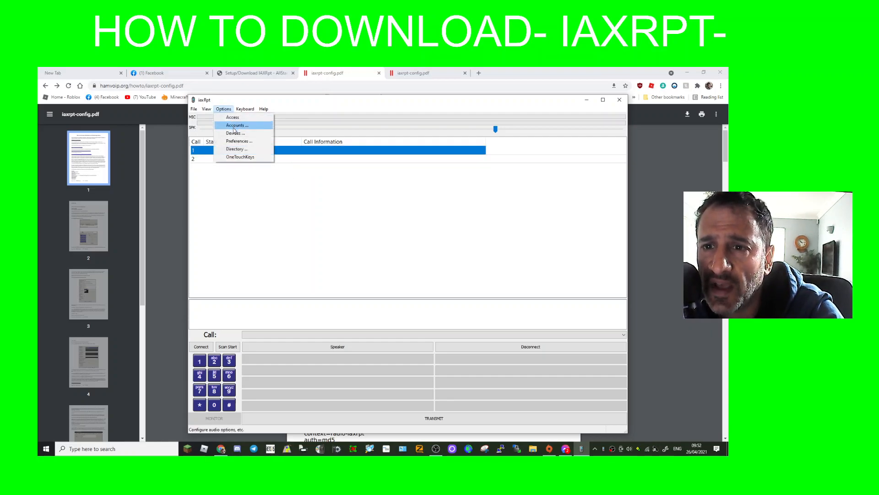
left_click(236, 125)
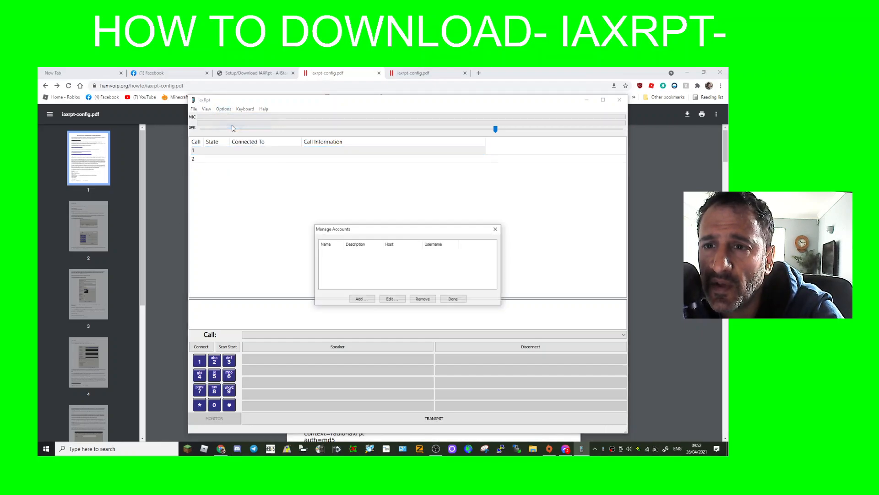
left_click(223, 108)
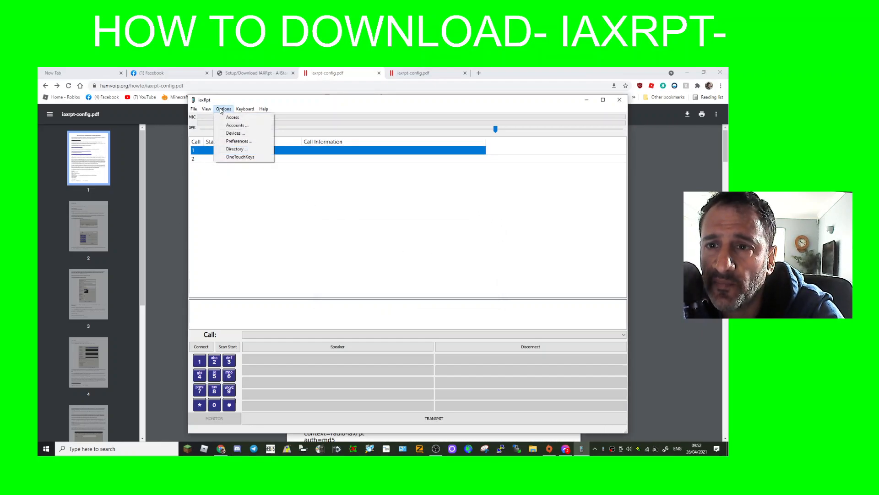
left_click(235, 133)
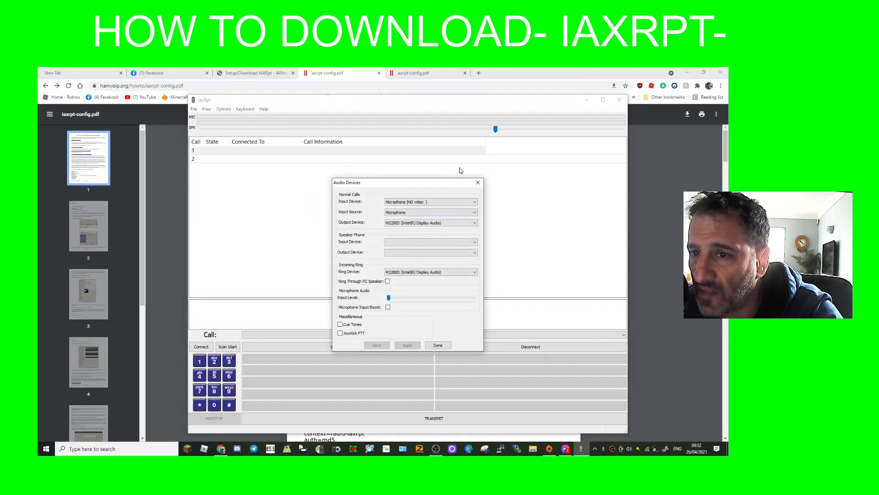
left_click(437, 344)
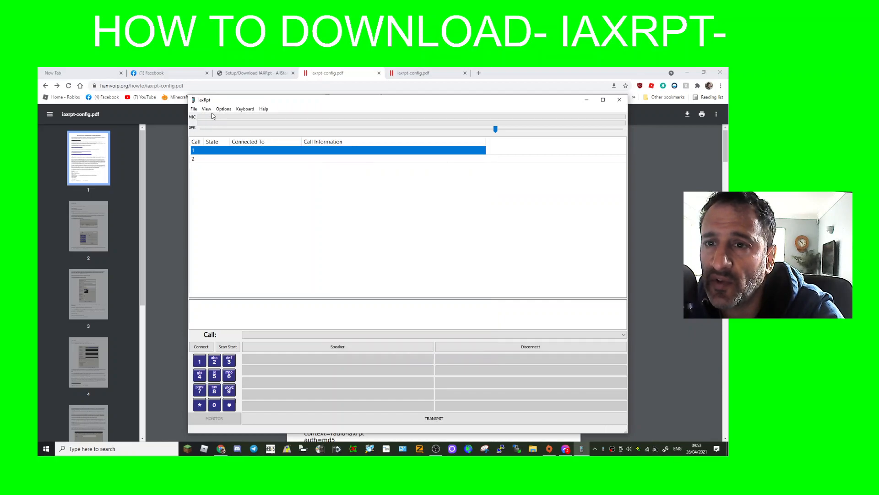
left_click(223, 108)
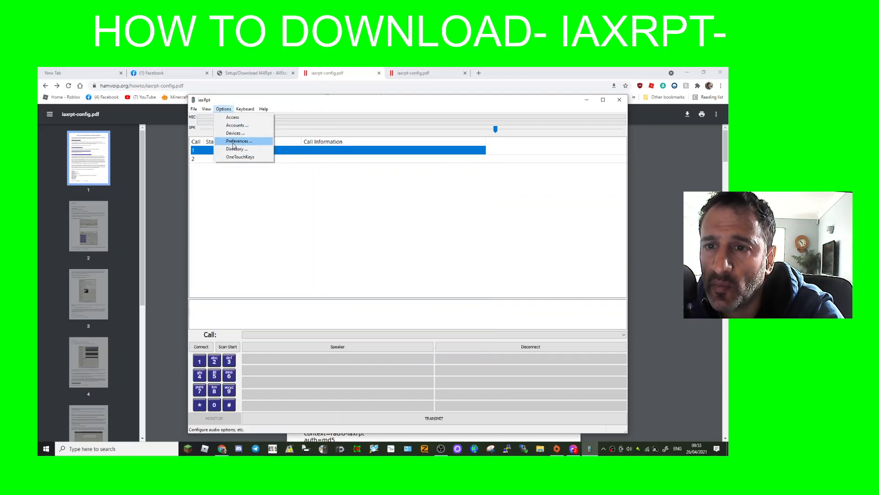
left_click(238, 141)
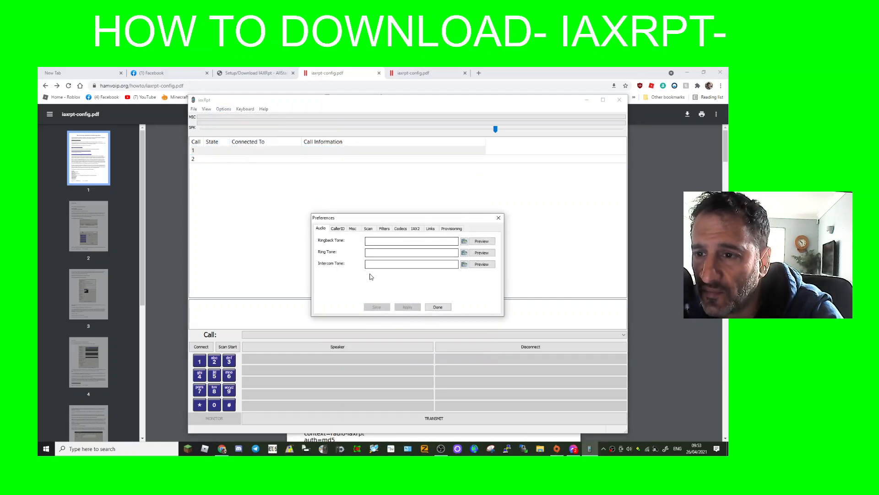
left_click(438, 307)
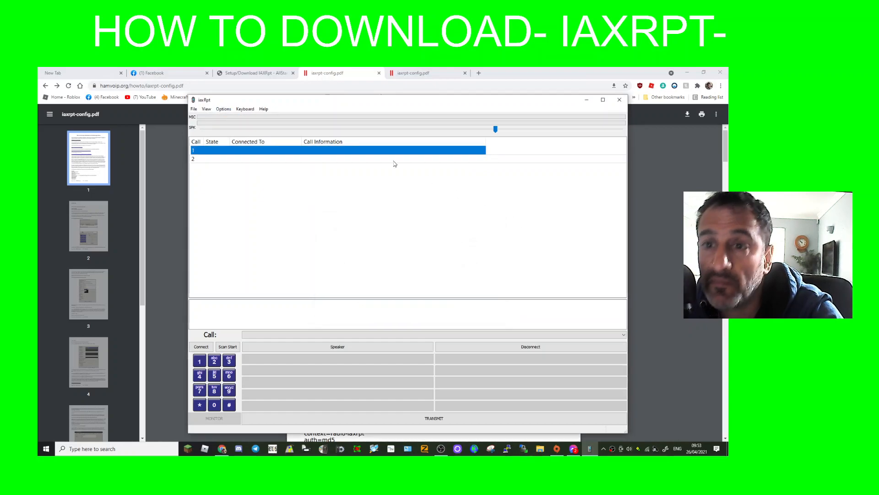
left_click(223, 108)
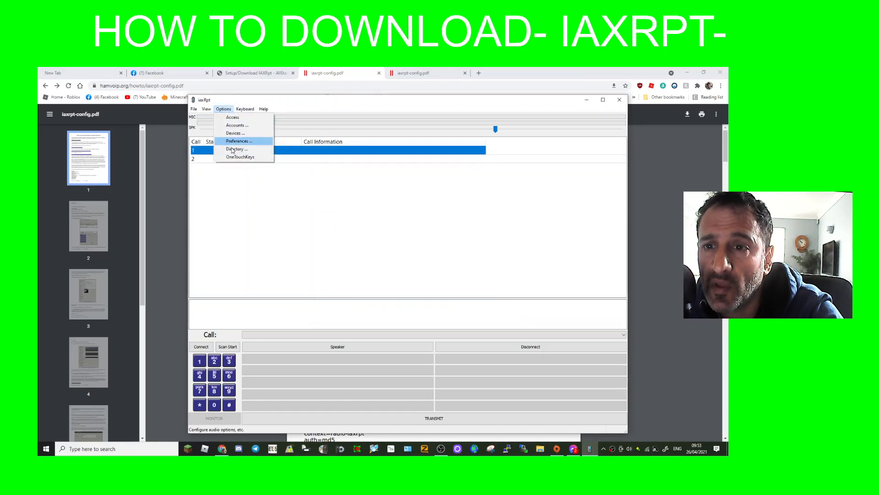
left_click(194, 108)
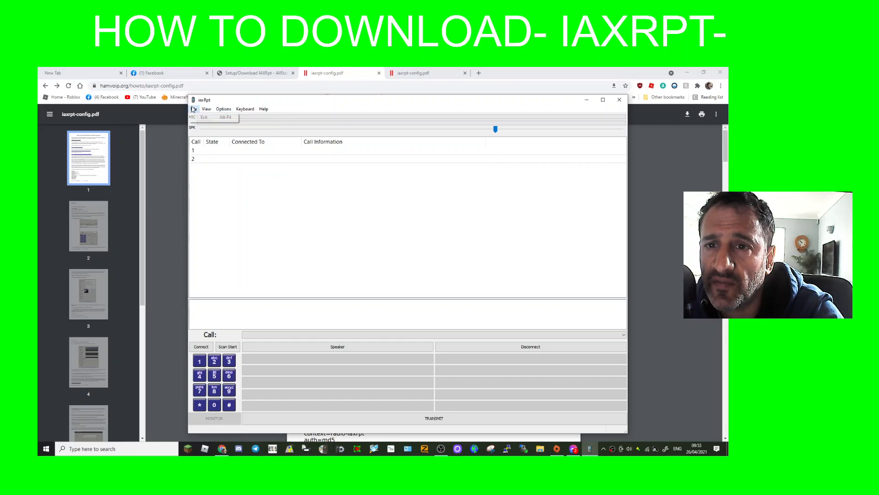
left_click(193, 108)
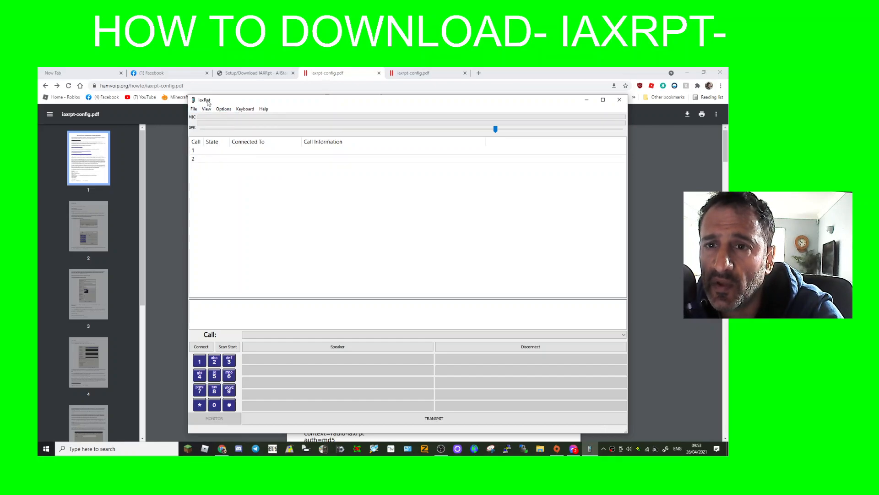
left_click(206, 109)
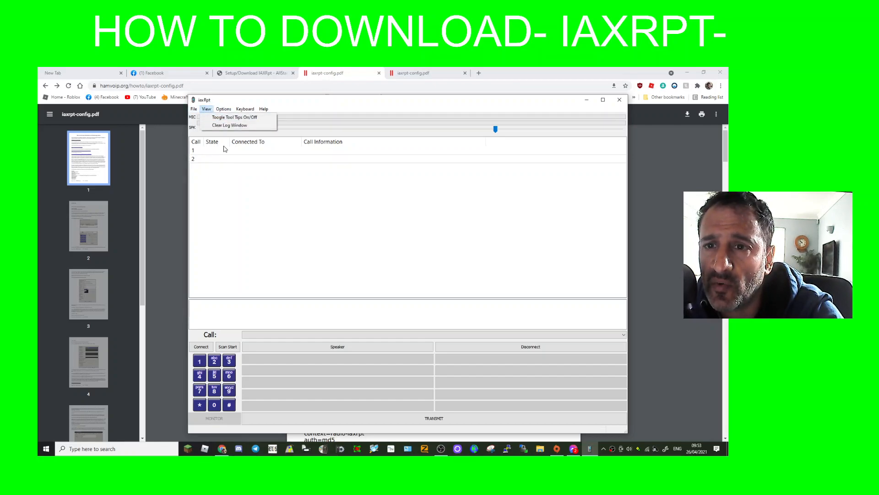
left_click(245, 108)
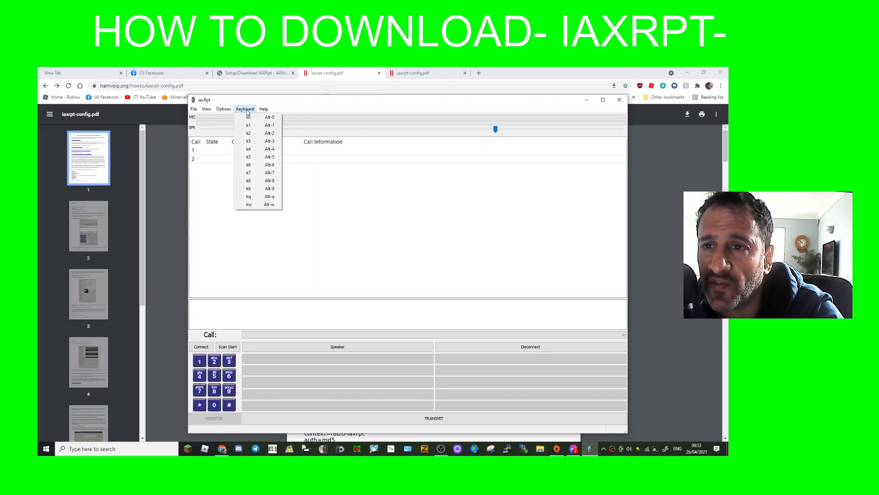
left_click(258, 110)
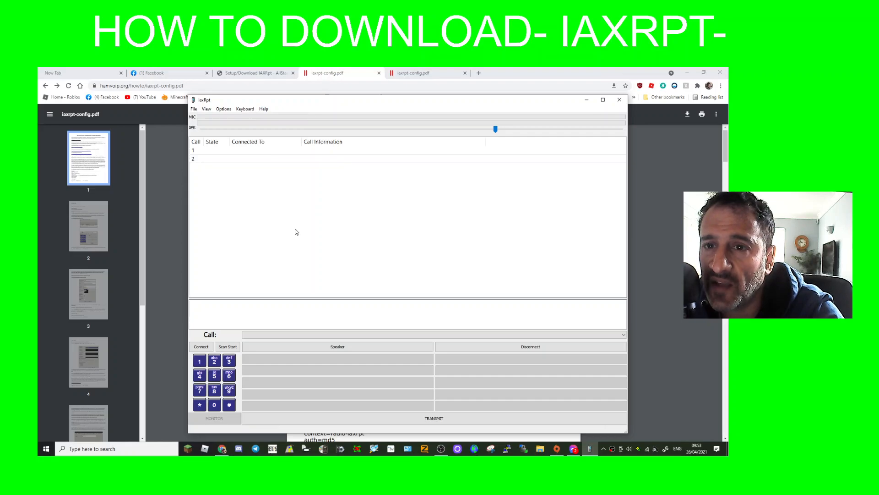
mouse_move(421, 246)
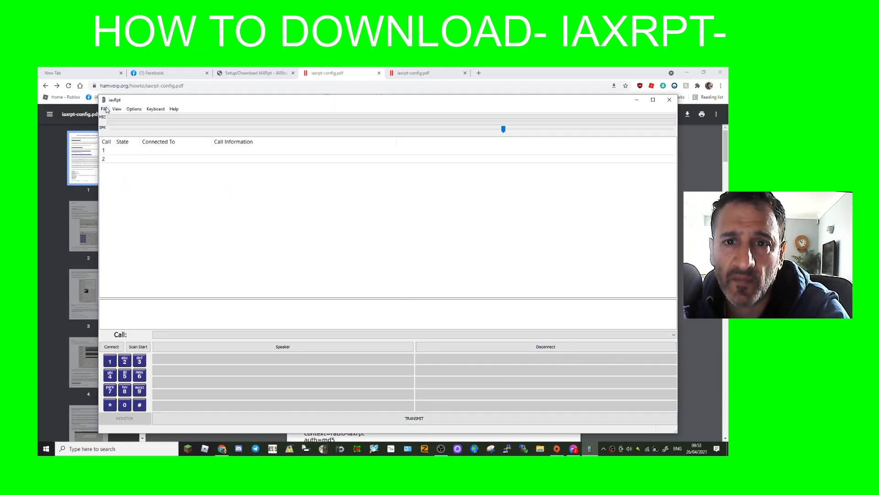
left_click(134, 108)
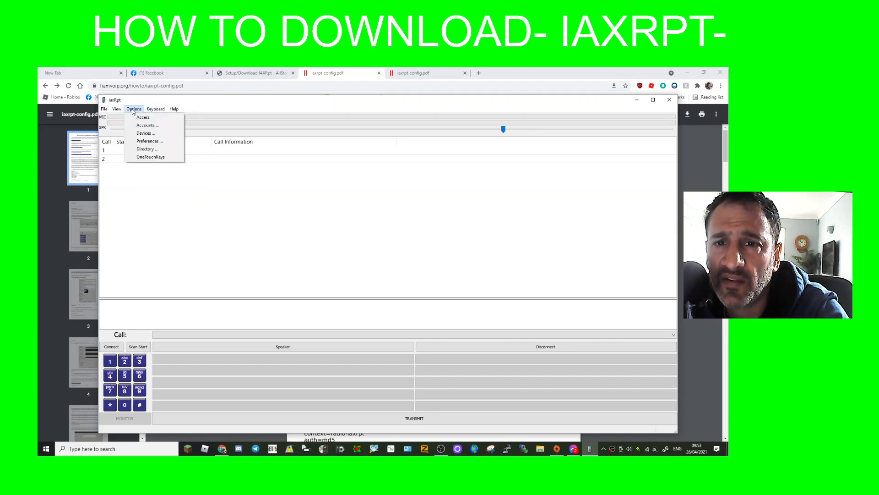
left_click(143, 118)
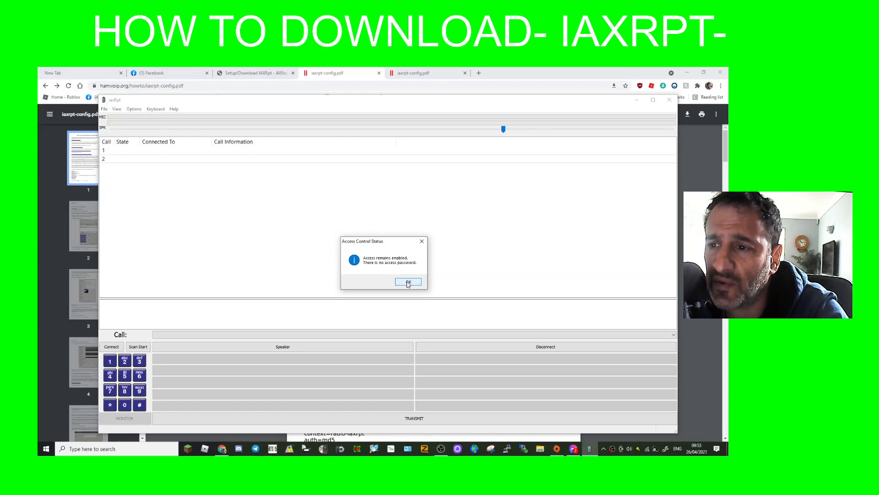
left_click(154, 108)
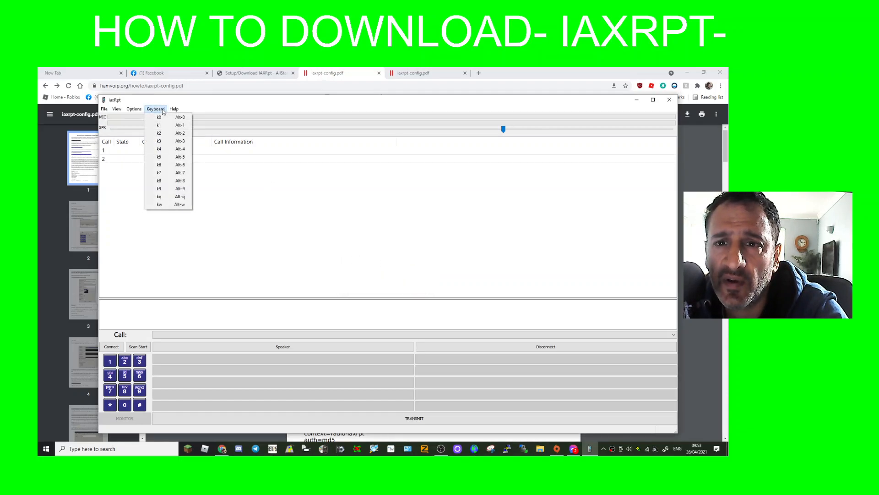
left_click(174, 109)
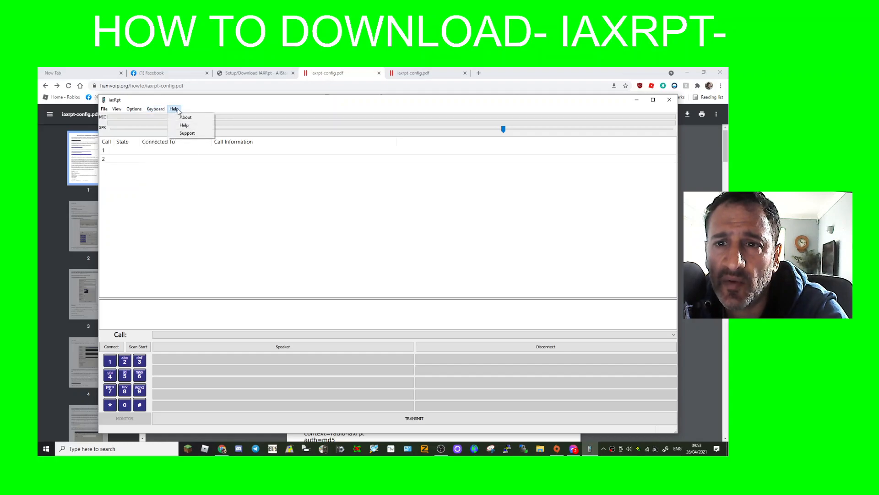
left_click(185, 117)
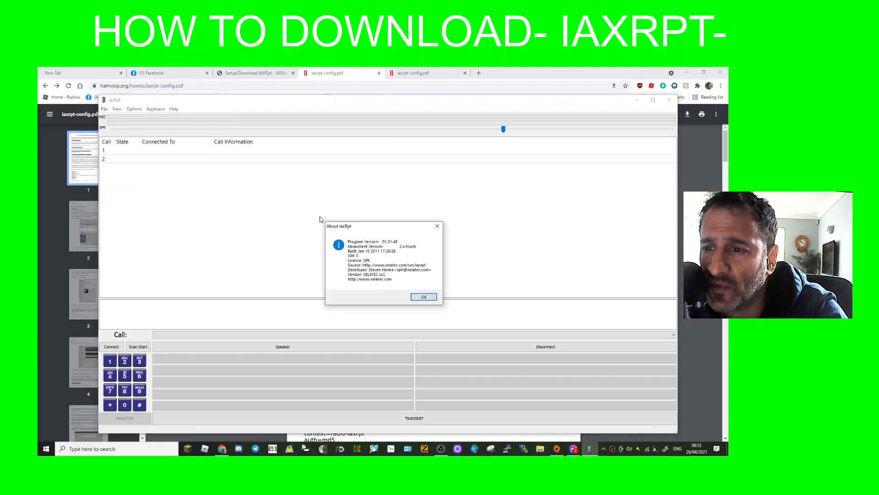
left_click(423, 297)
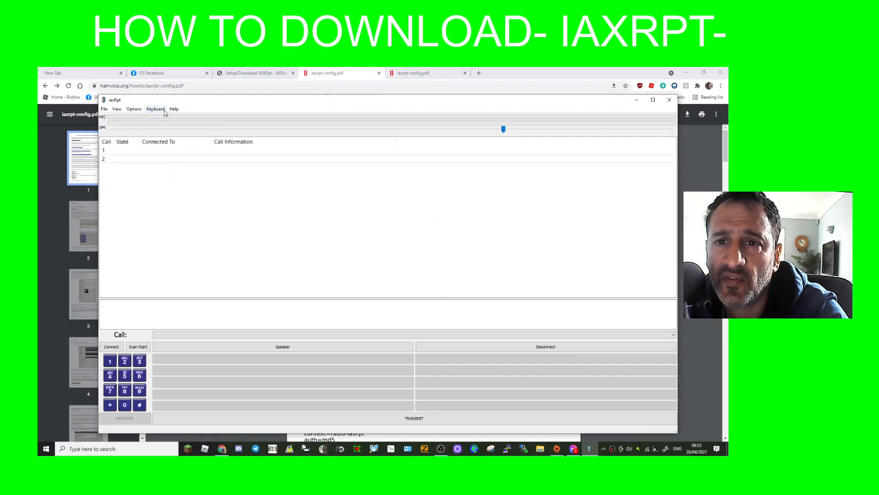
left_click(174, 108)
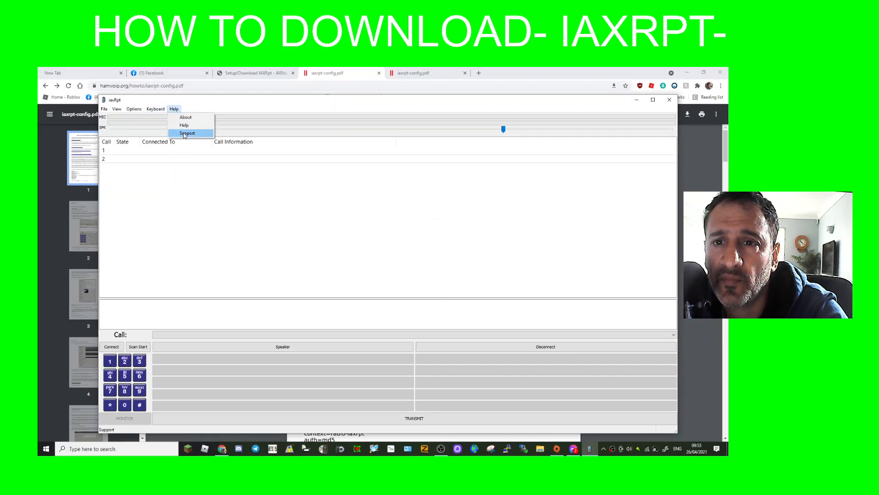
left_click(187, 133)
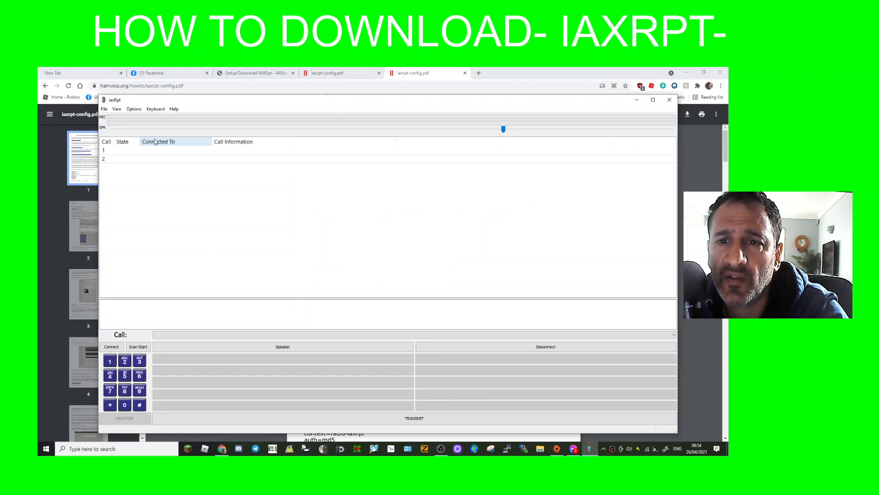
- Check the Connect button's tooltip and start Scan mode across the call lines without connecting
left_click(124, 150)
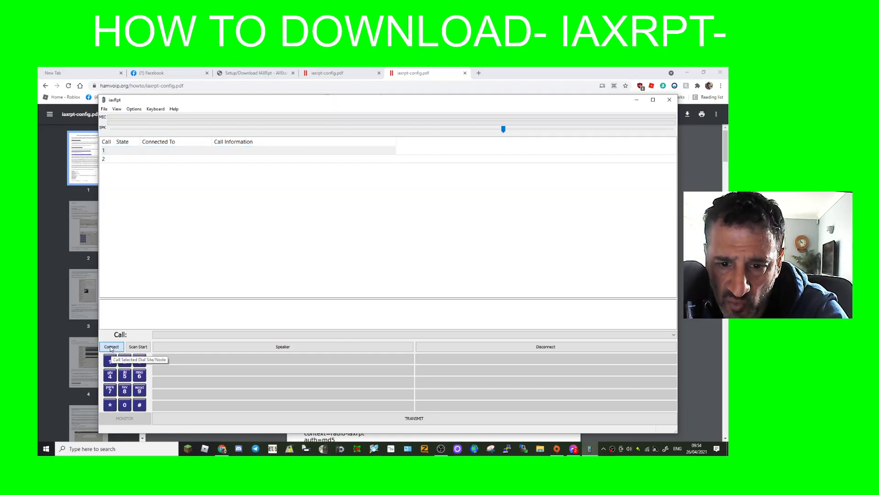
left_click(138, 346)
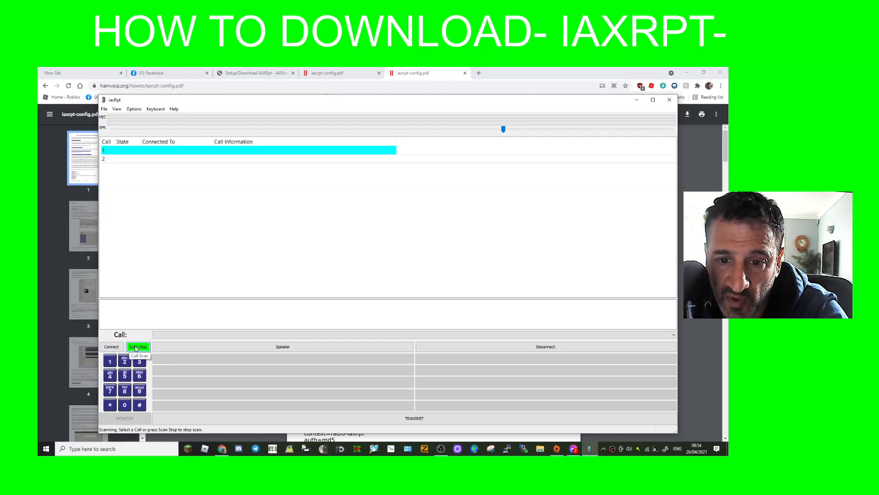
mouse_move(203, 216)
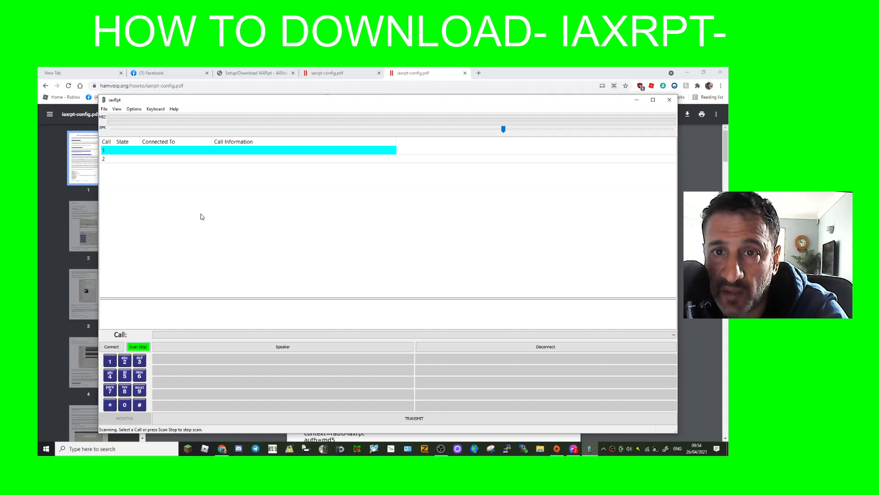
mouse_move(469, 214)
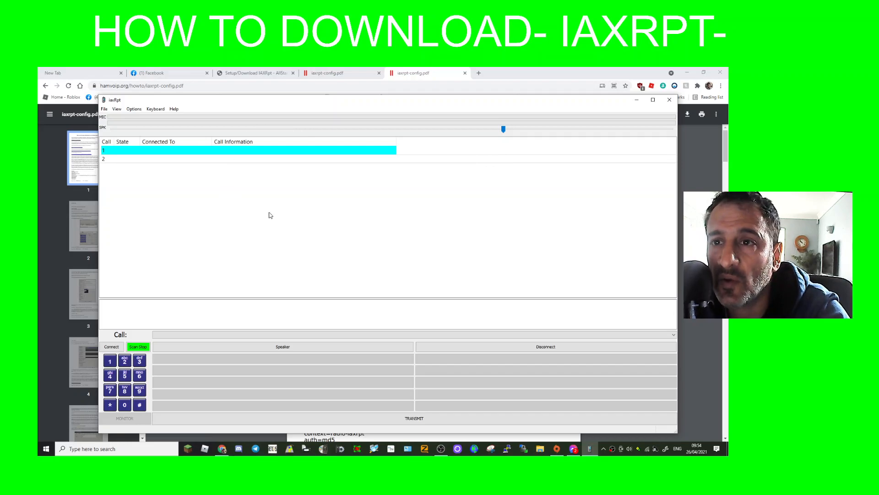
mouse_move(198, 259)
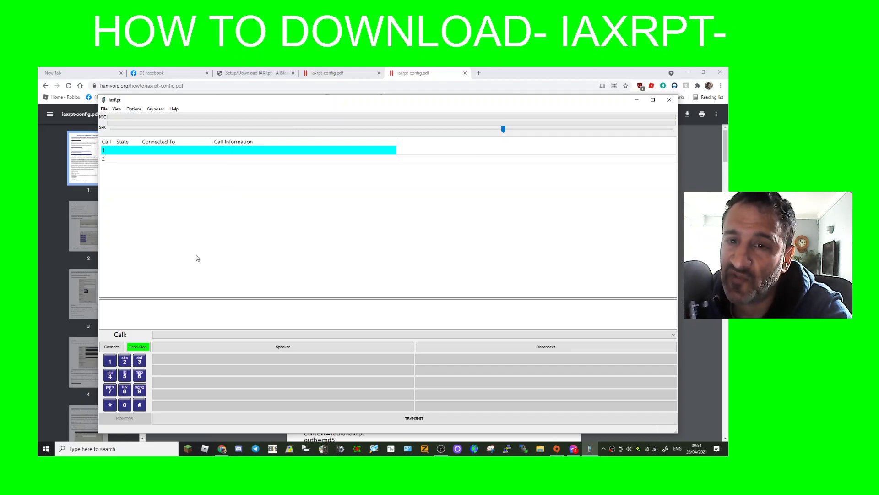
mouse_move(370, 169)
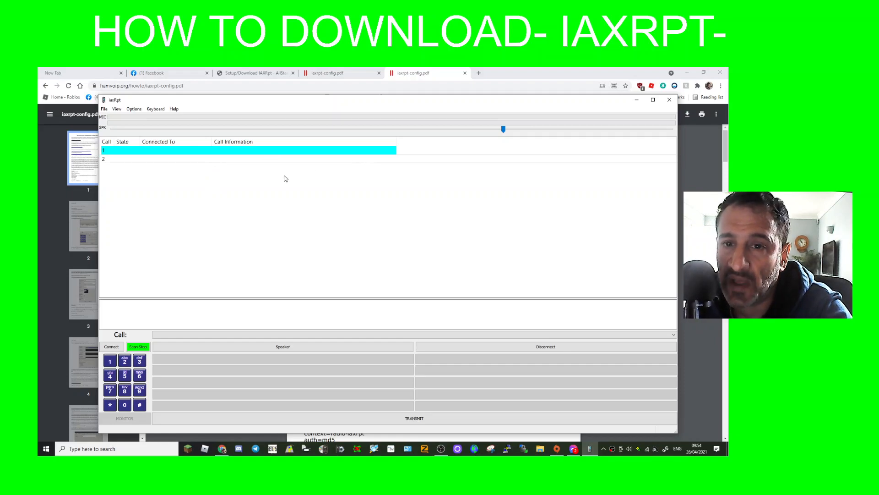
mouse_move(280, 179)
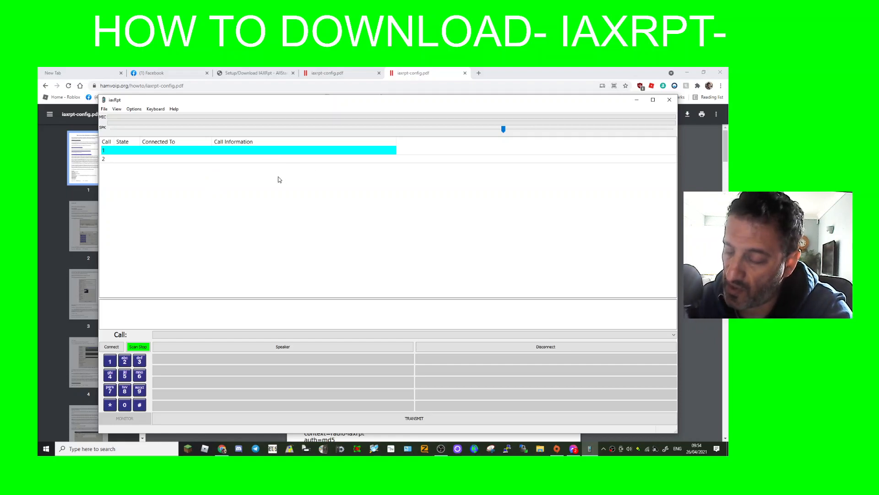